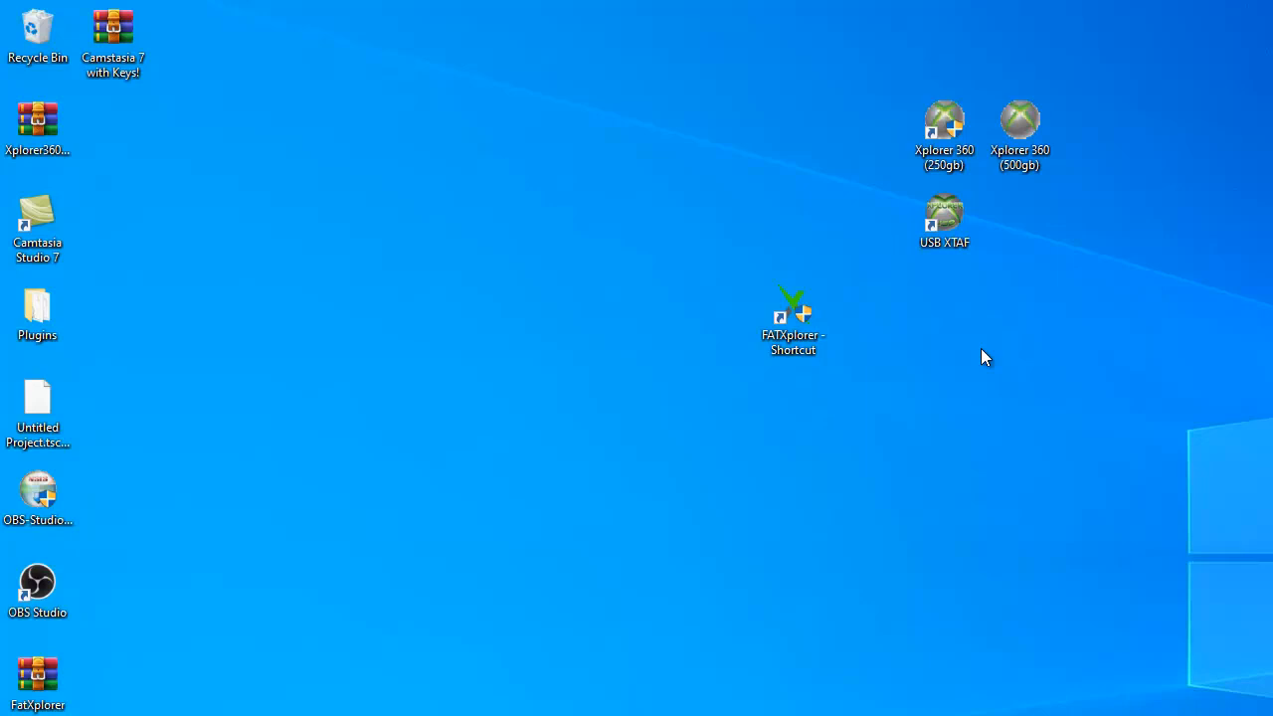
mouse_move(1030, 217)
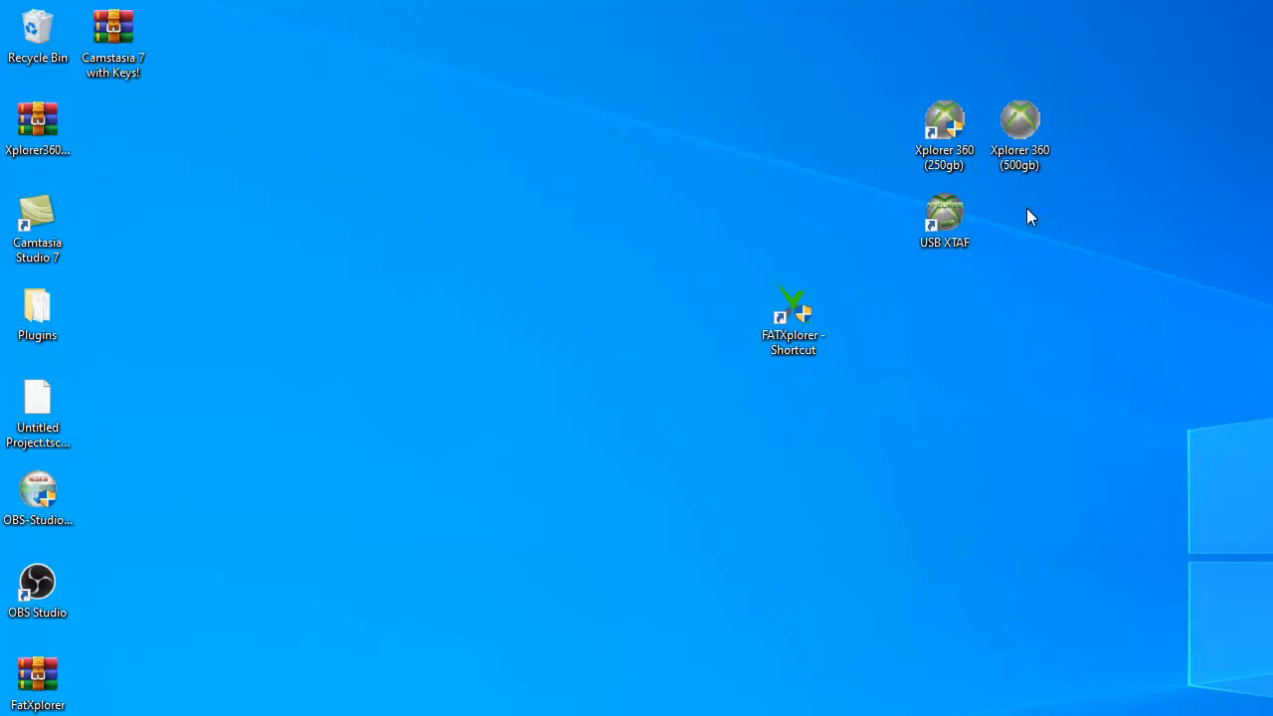
mouse_move(1109, 81)
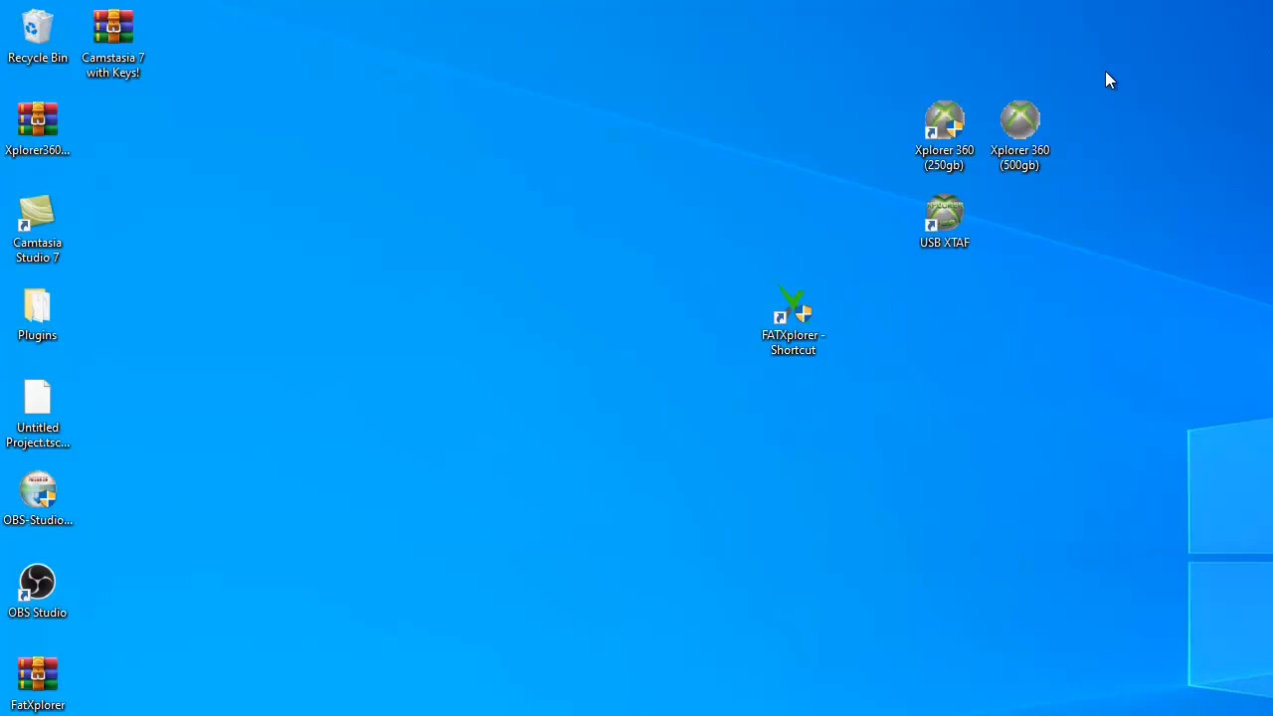
mouse_move(692, 272)
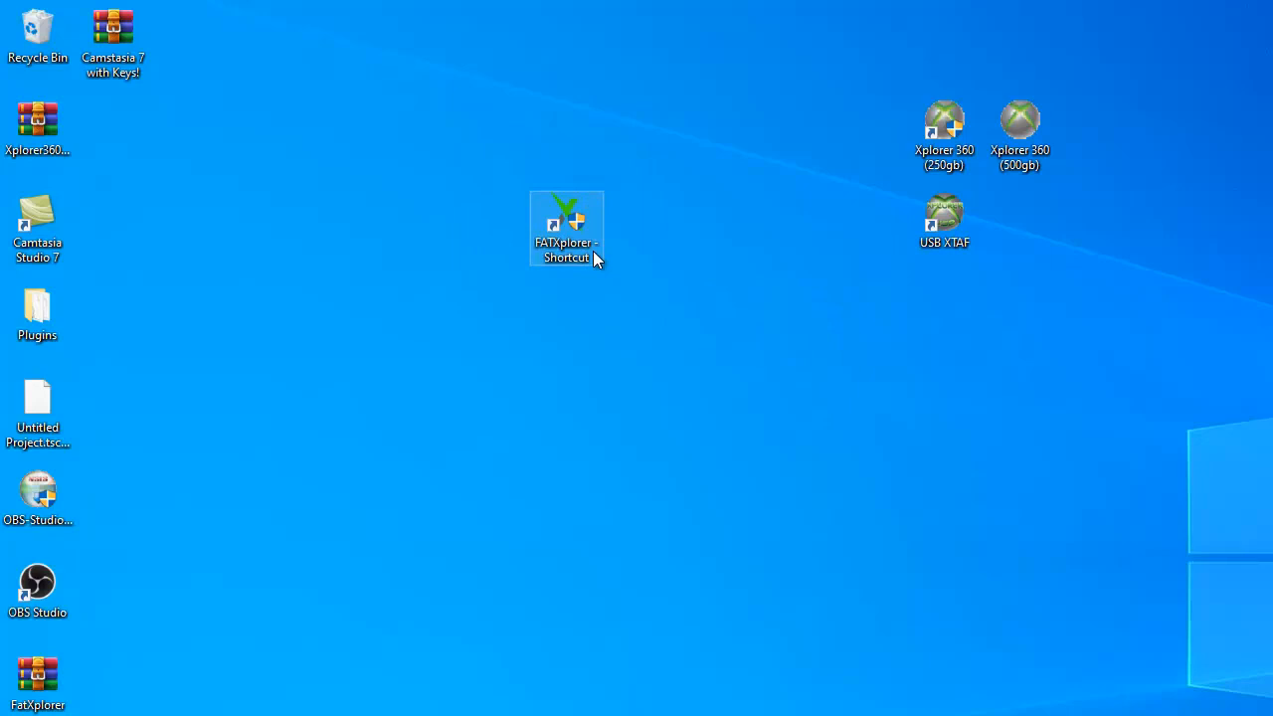
mouse_move(615, 266)
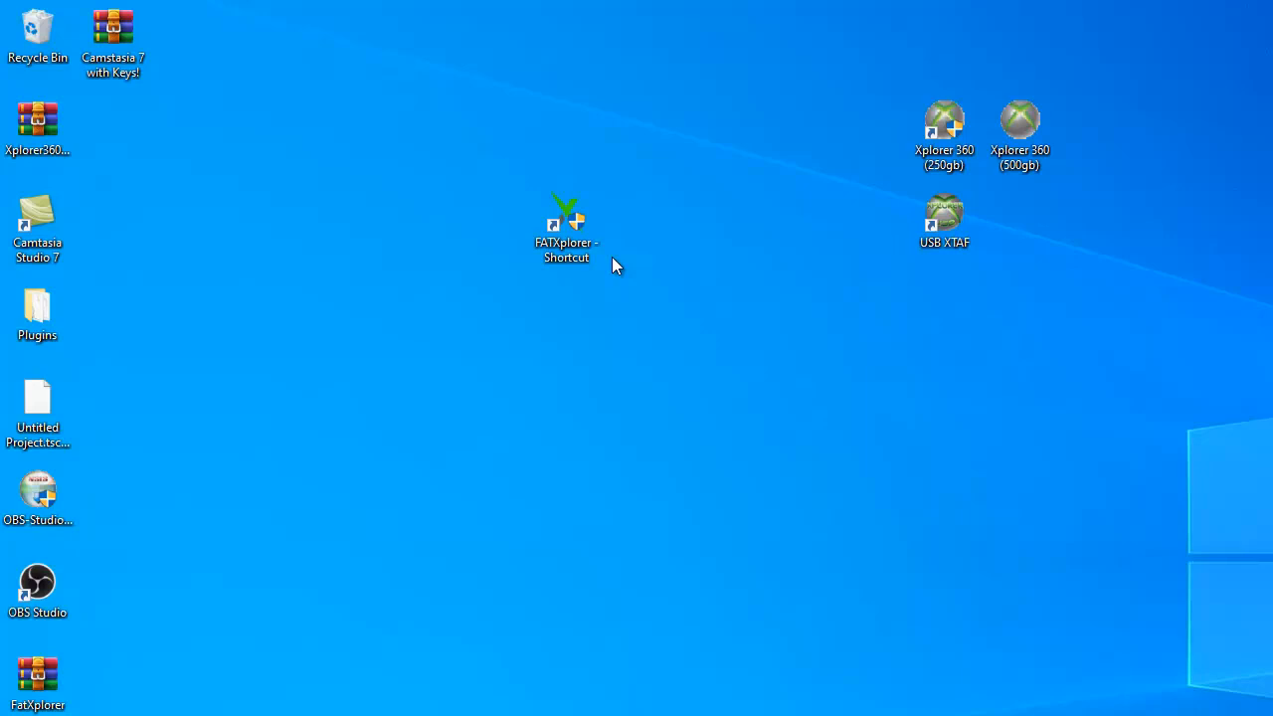
mouse_move(566, 229)
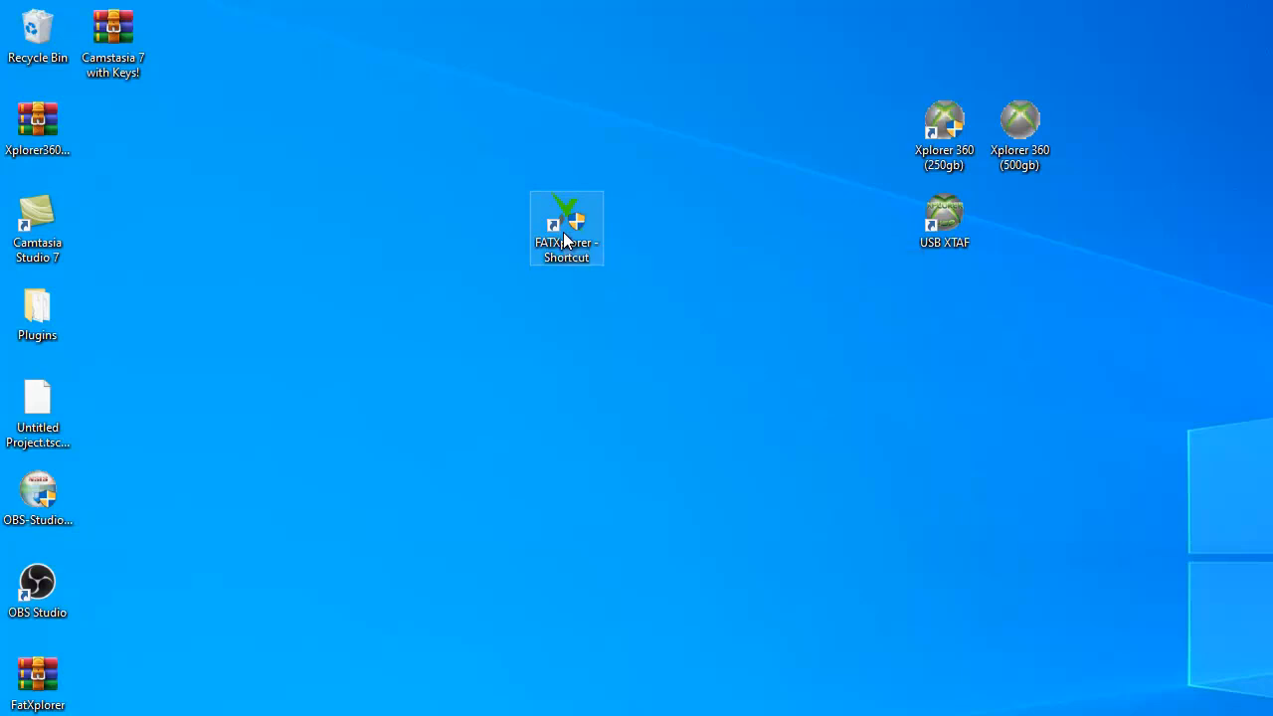
mouse_move(720, 351)
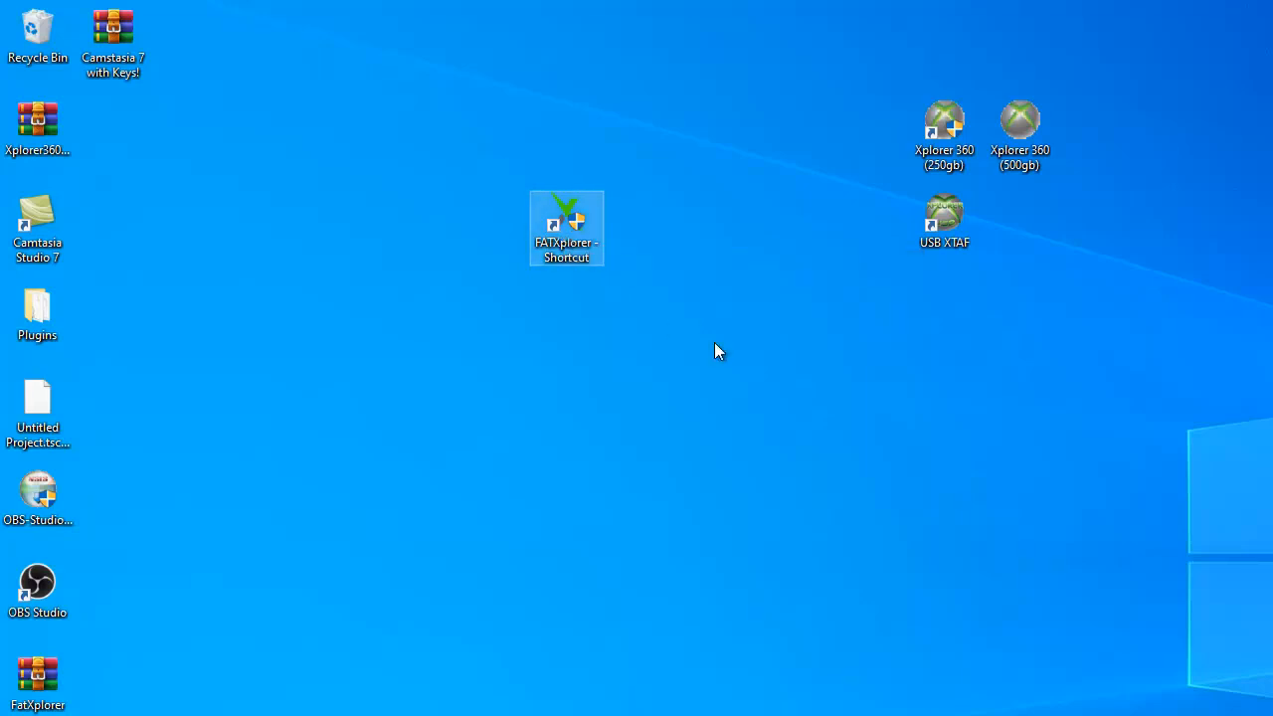
- Launch FATXplorer, load the Xbox 360 HDD read-only, and initialize it
double_click(566, 228)
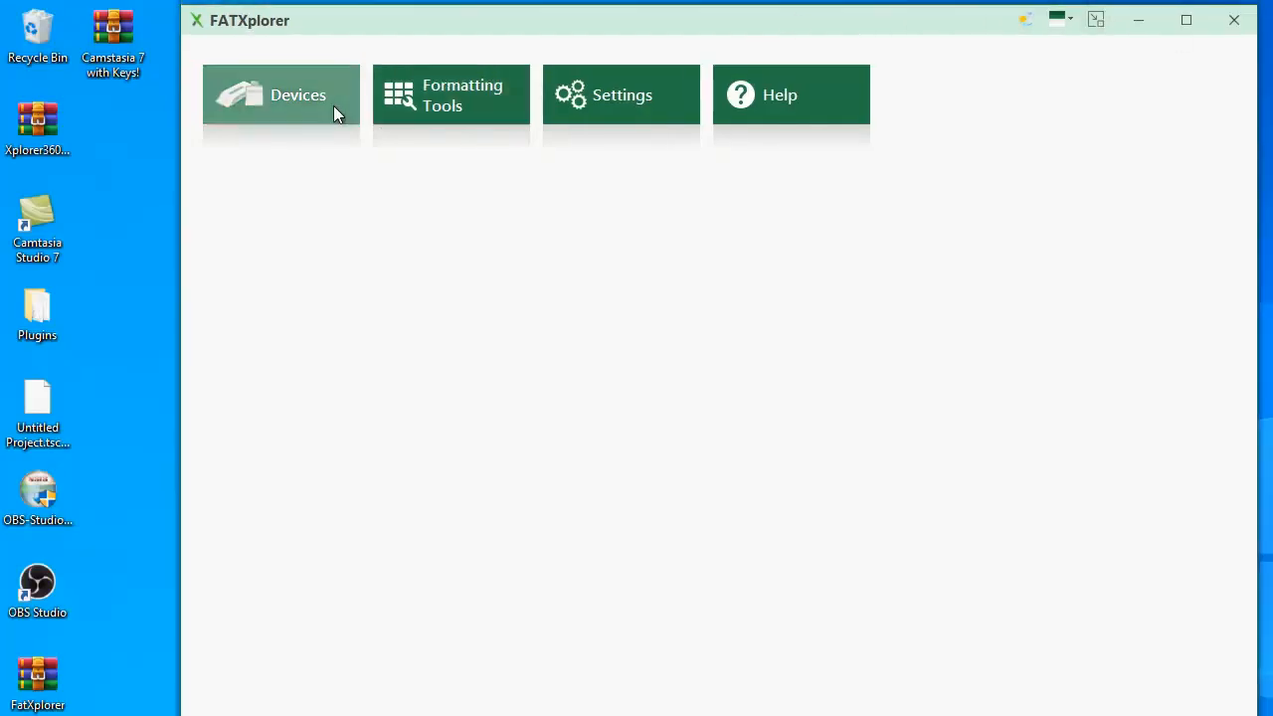
left_click(282, 94)
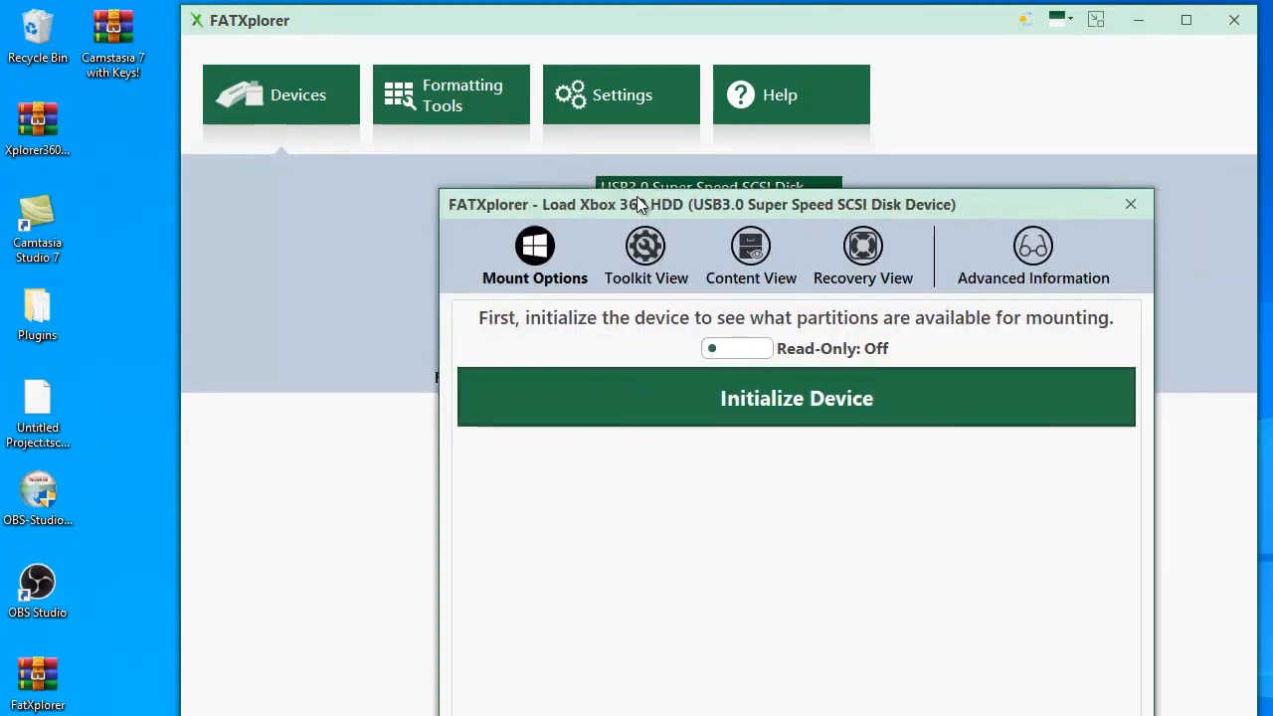
left_click(737, 348)
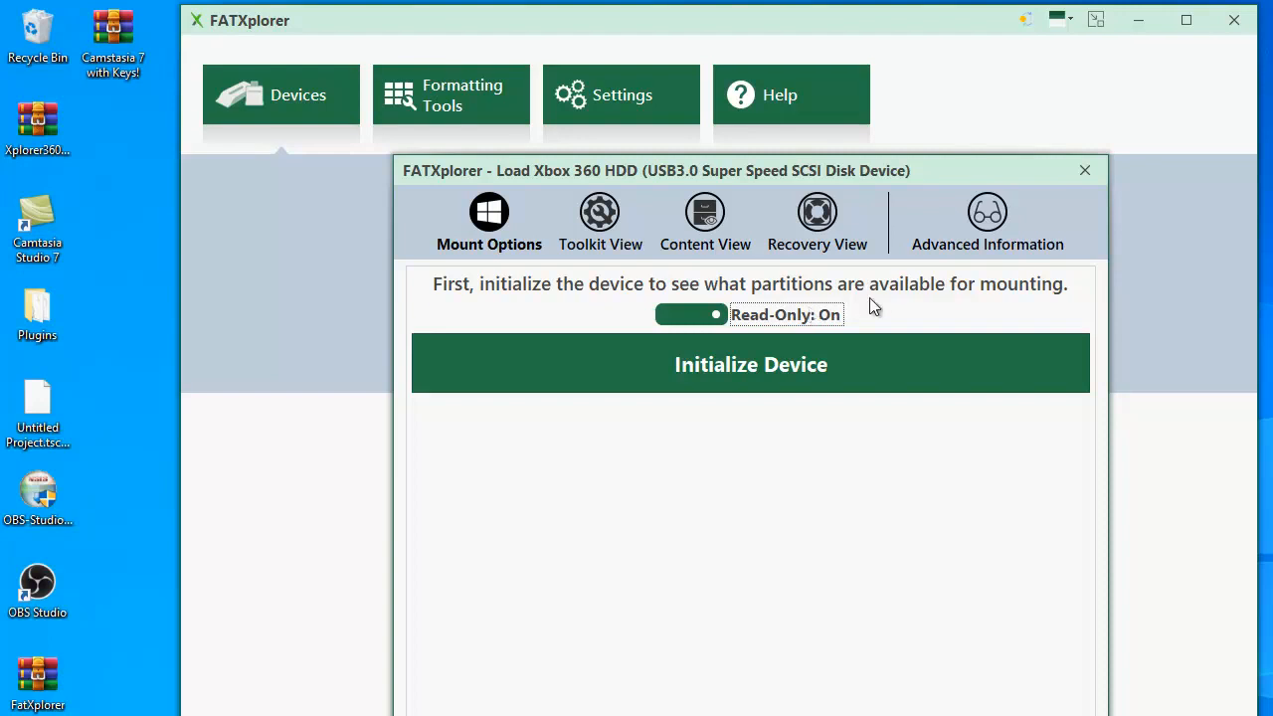
left_click(750, 363)
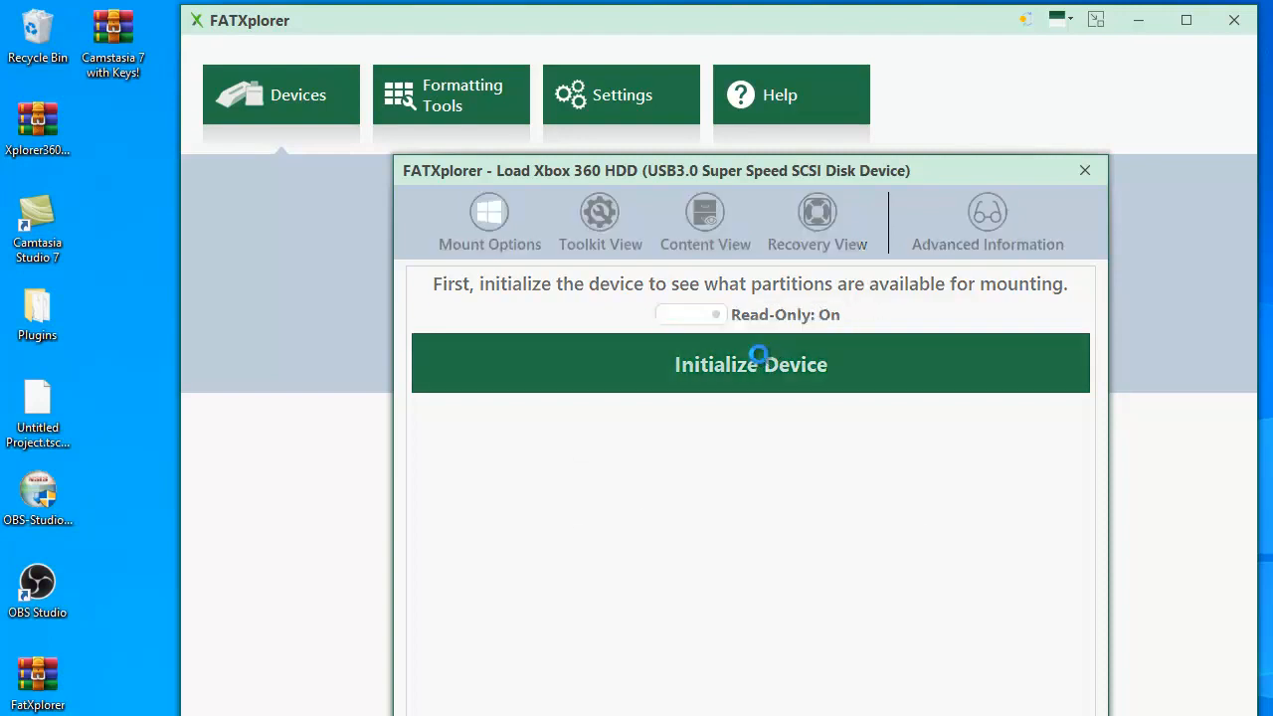
- Mount the Content Partition so it opens in File Explorer as Hard Drive (E:)
left_click(749, 363)
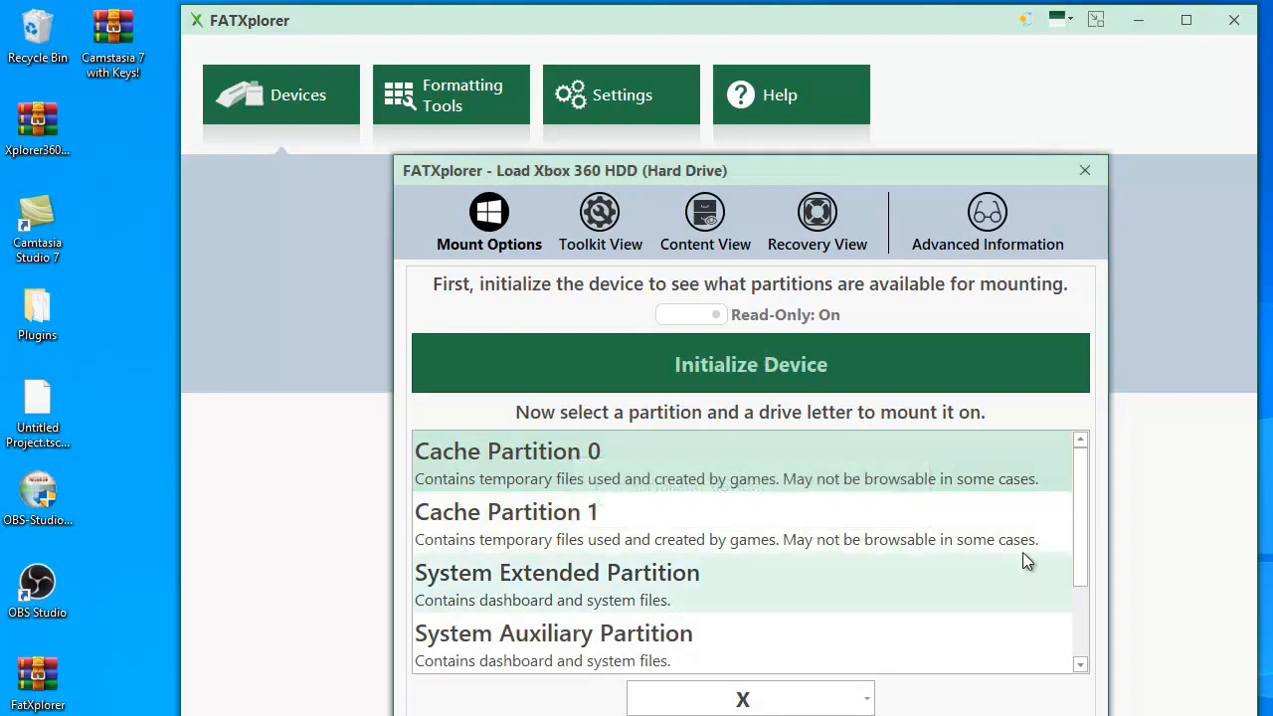
scroll("down", 3)
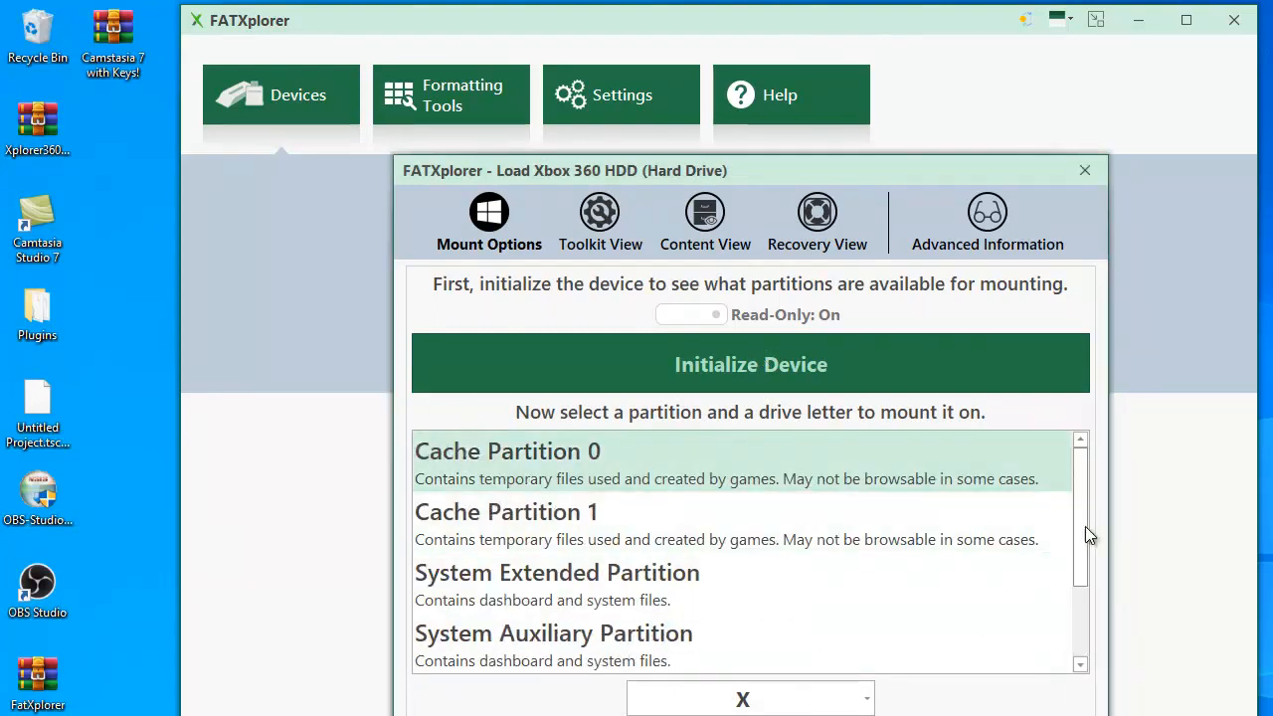
scroll("down", 3)
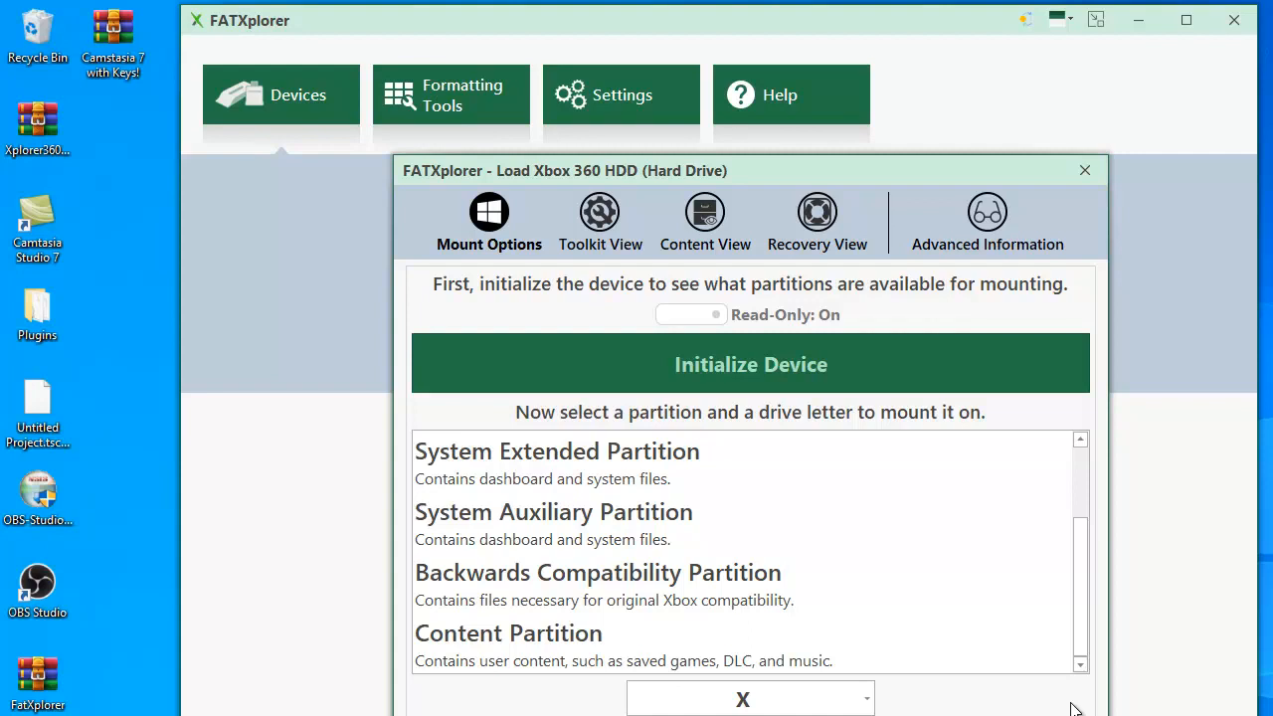
mouse_move(1107, 635)
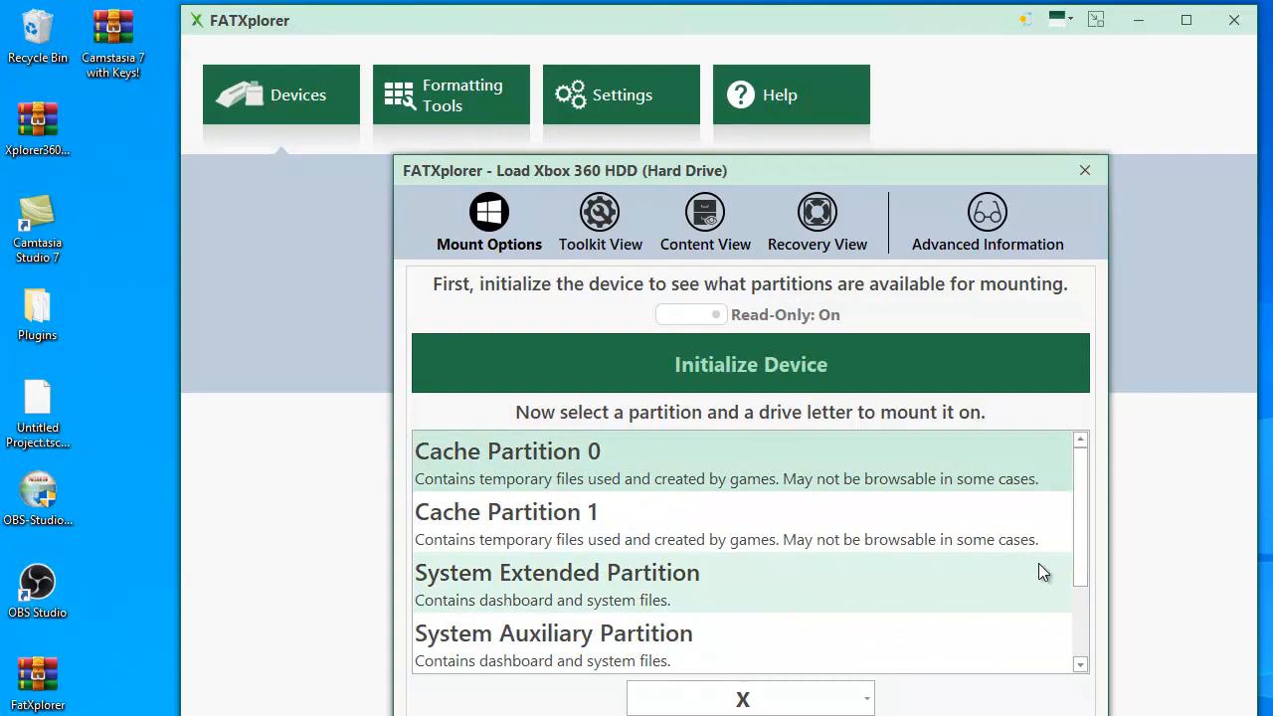
scroll("down", 3)
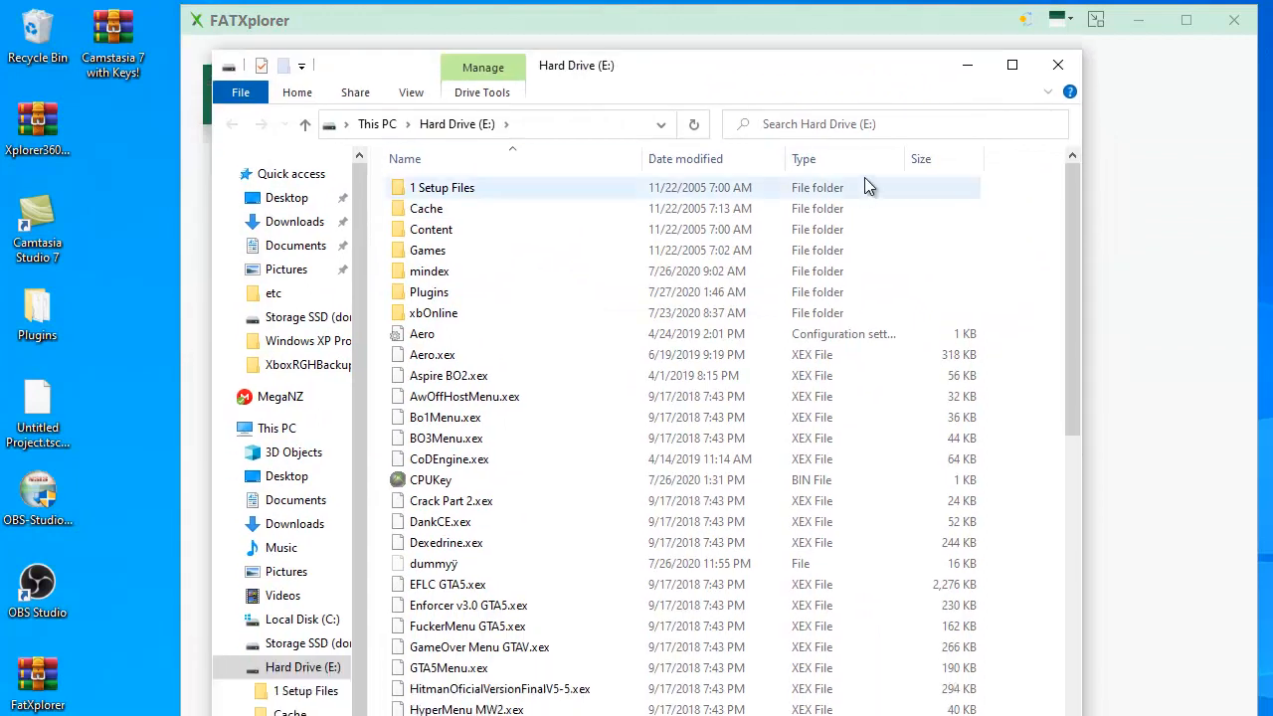
- Browse from This PC into Hard Drive (E:) and scroll its contents
left_click(276, 429)
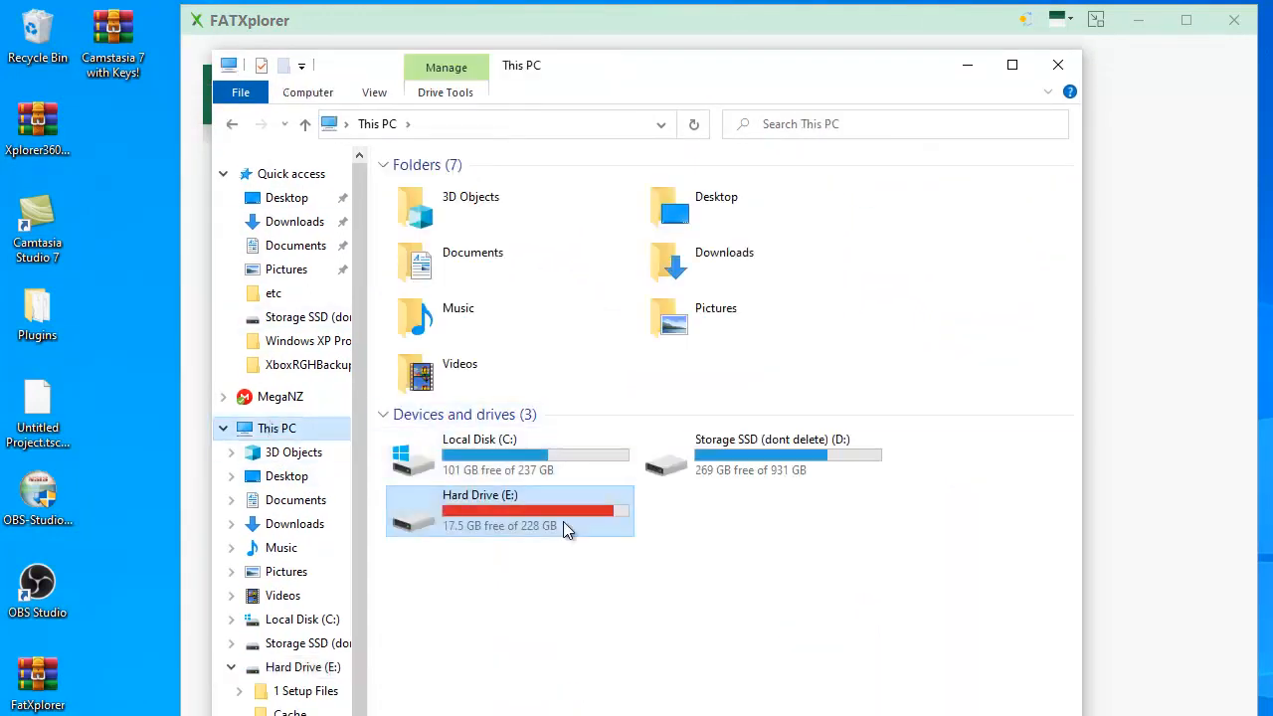
double_click(479, 494)
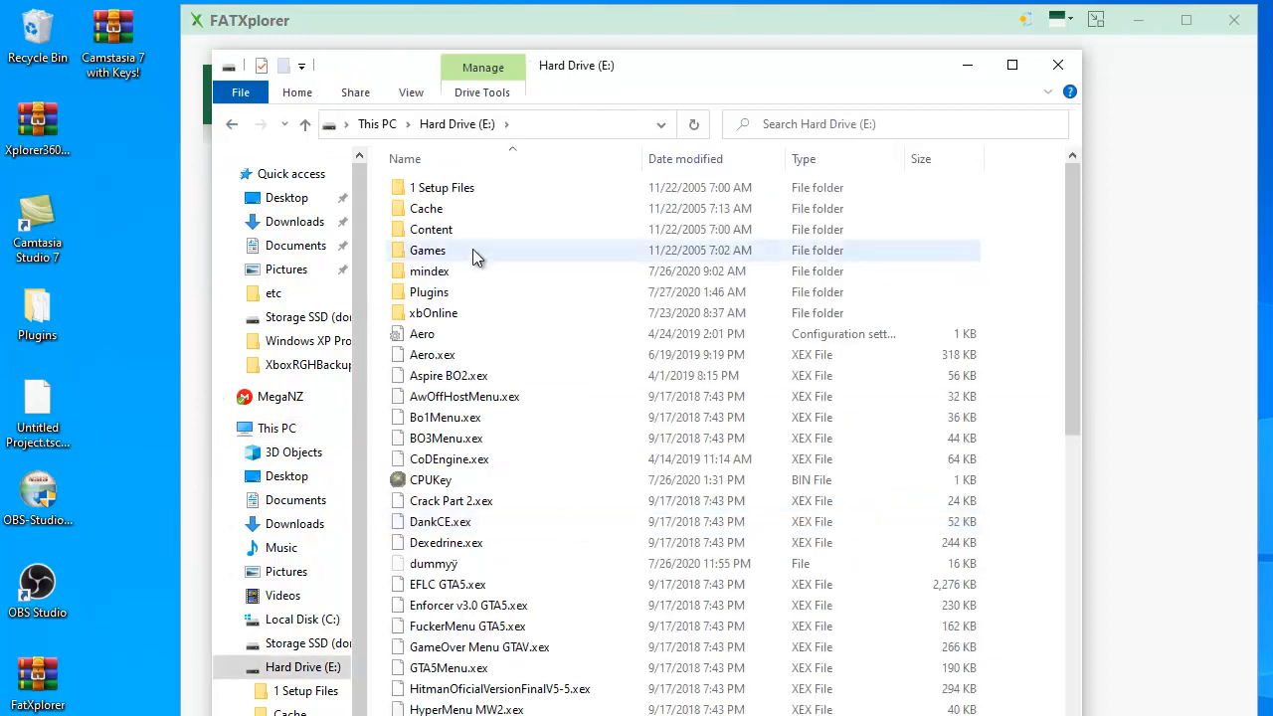
scroll("down", 3)
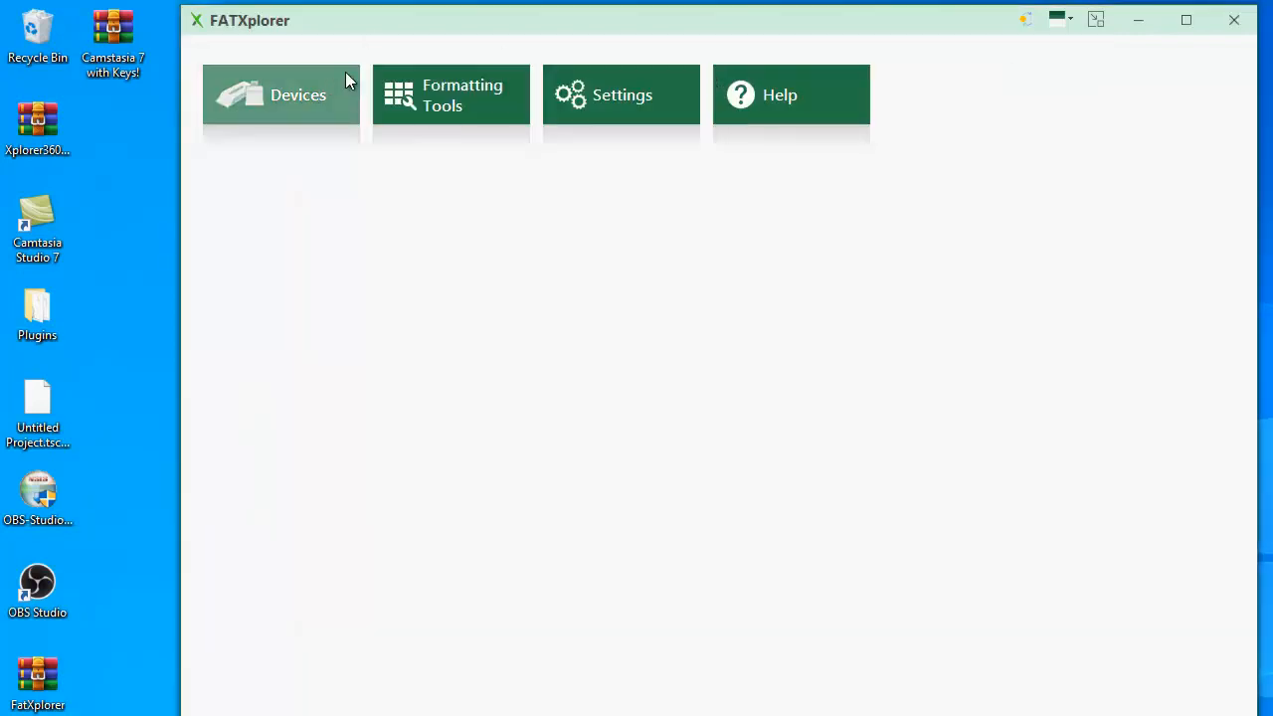
- Reload the hard drive under Devices and confirm unmounting it from E
left_click(281, 94)
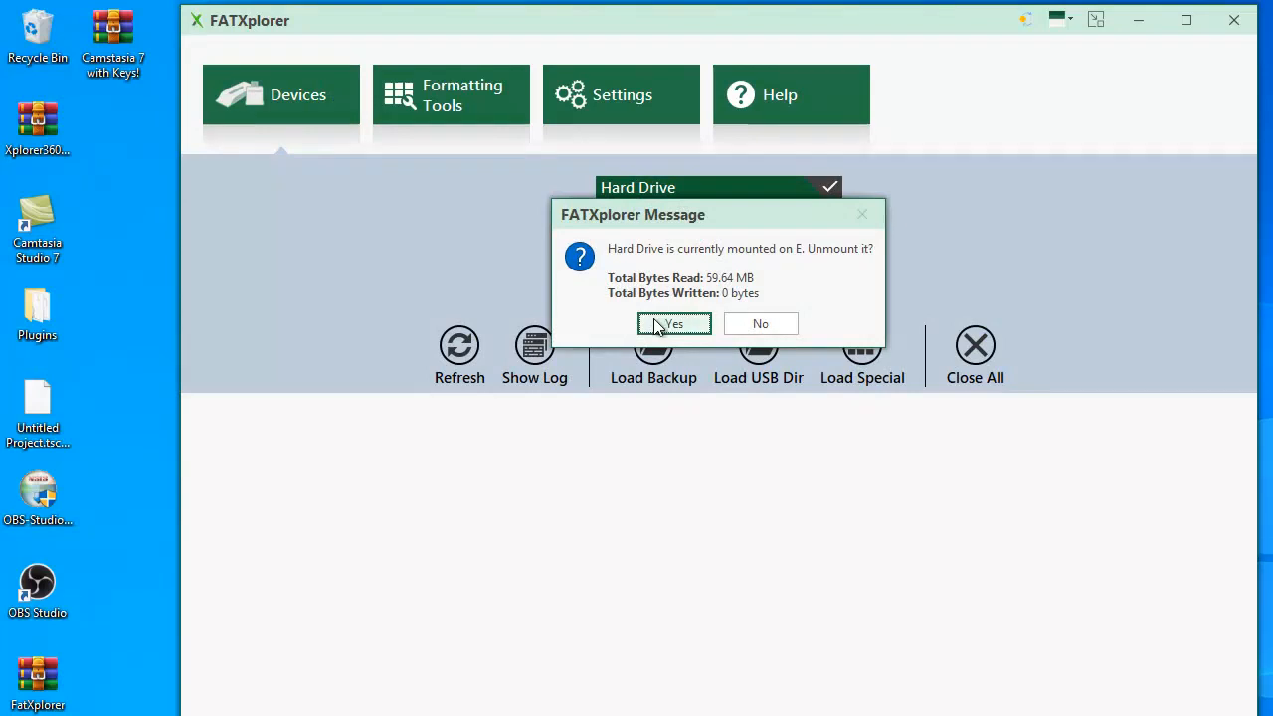
left_click(673, 323)
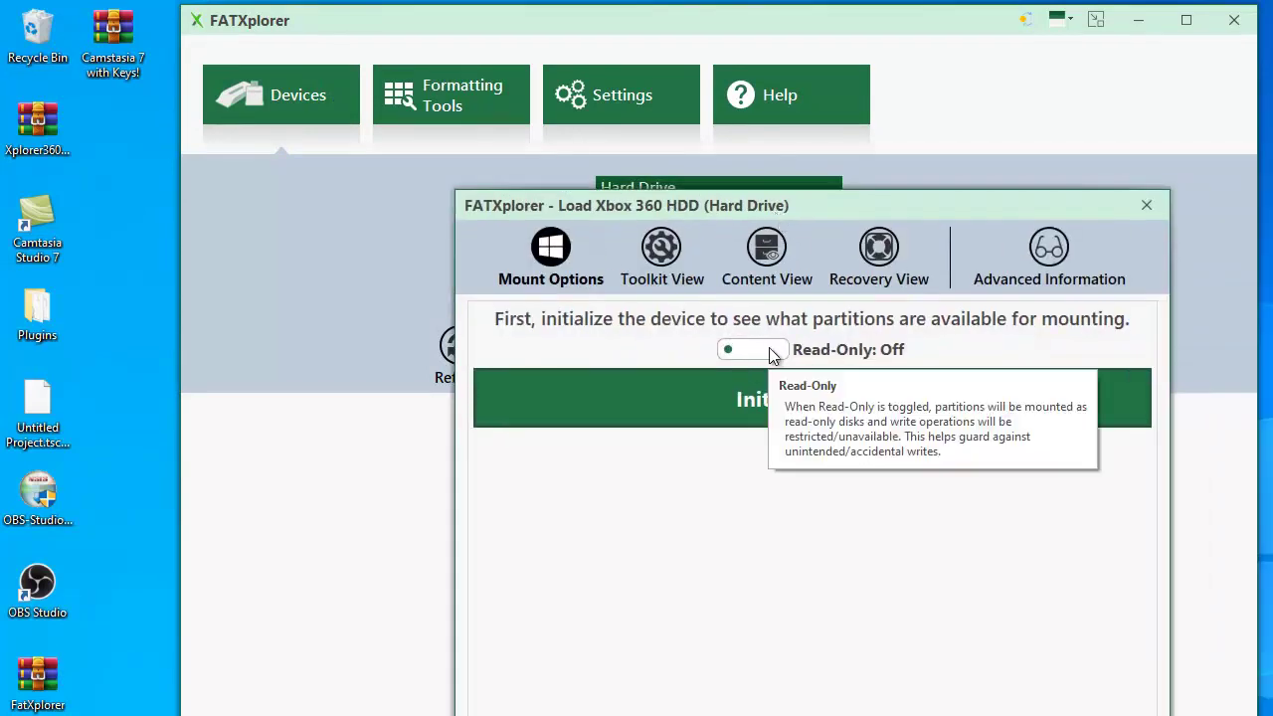
mouse_move(773, 508)
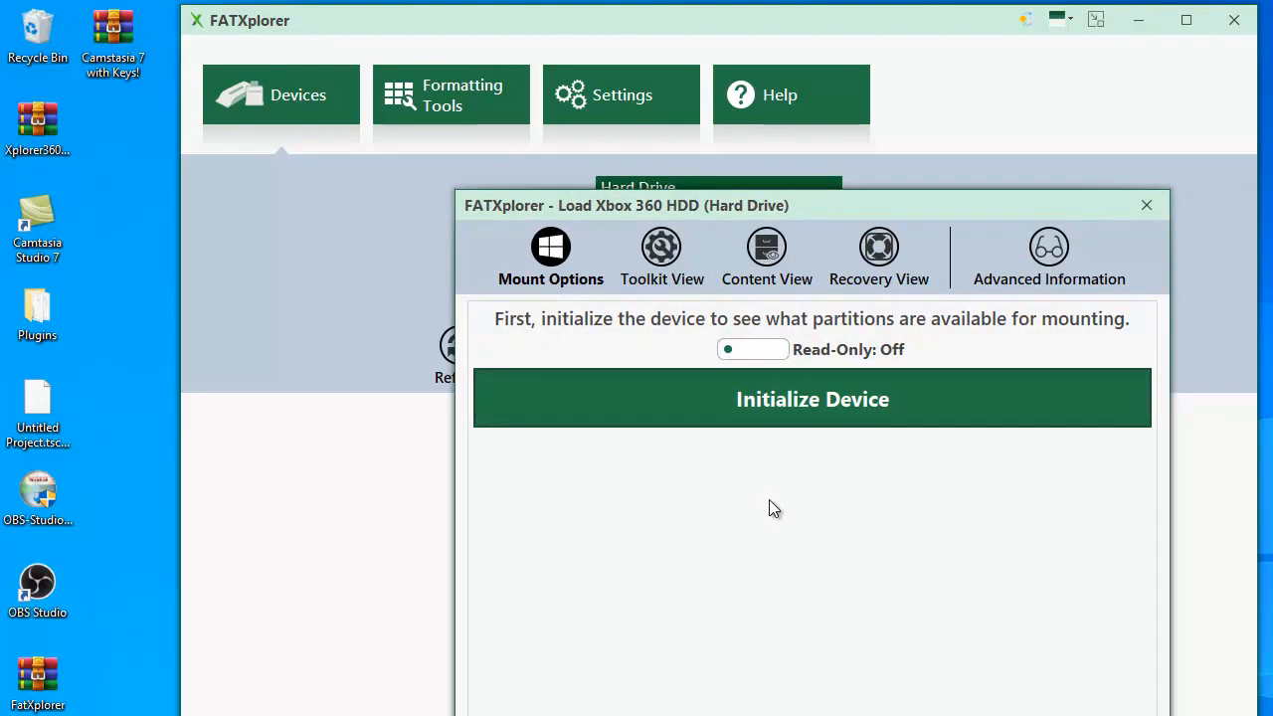
mouse_move(764, 424)
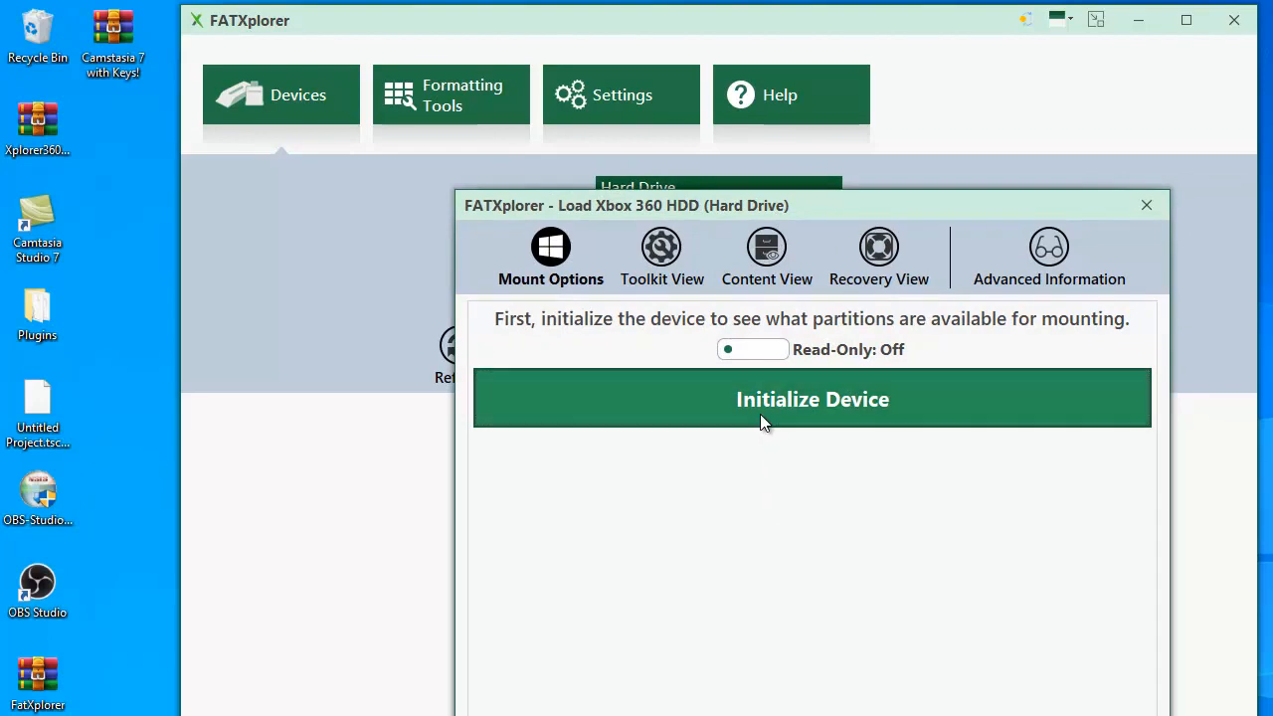
- Initialize the drive with Read-Only off and mount Content Partition as Hard Drive (X:)
left_click(813, 399)
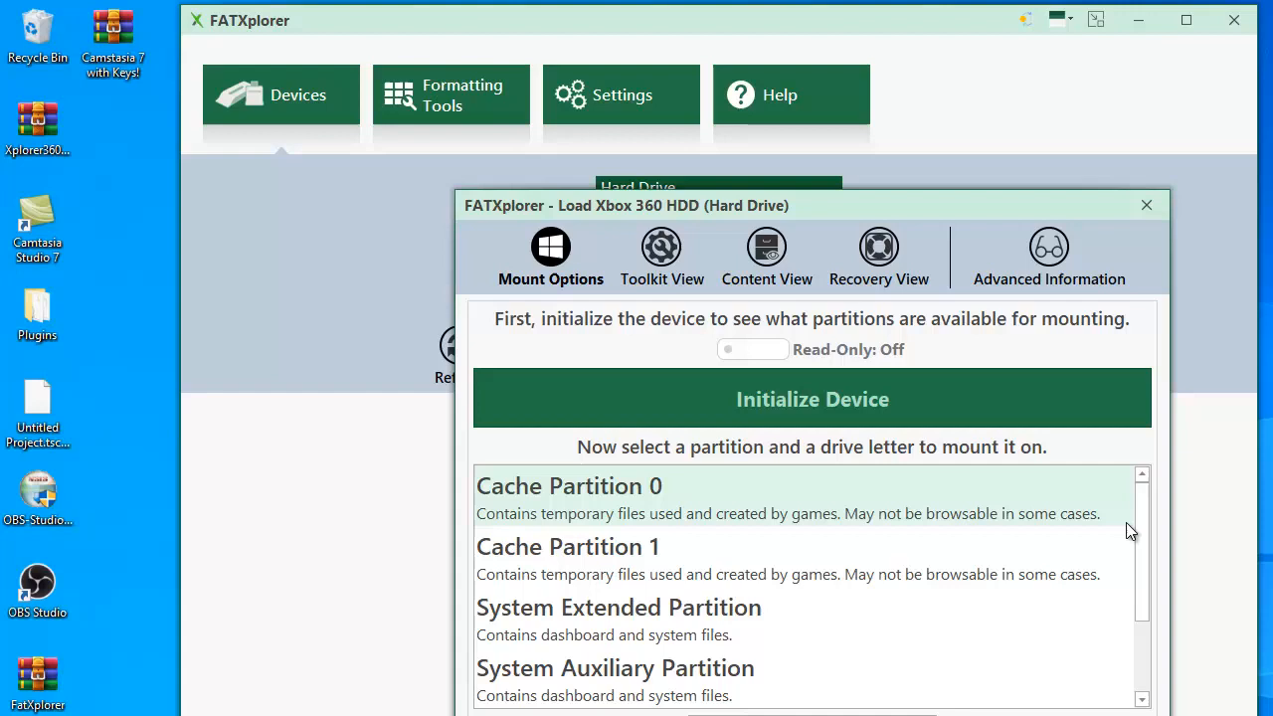
mouse_move(1234, 527)
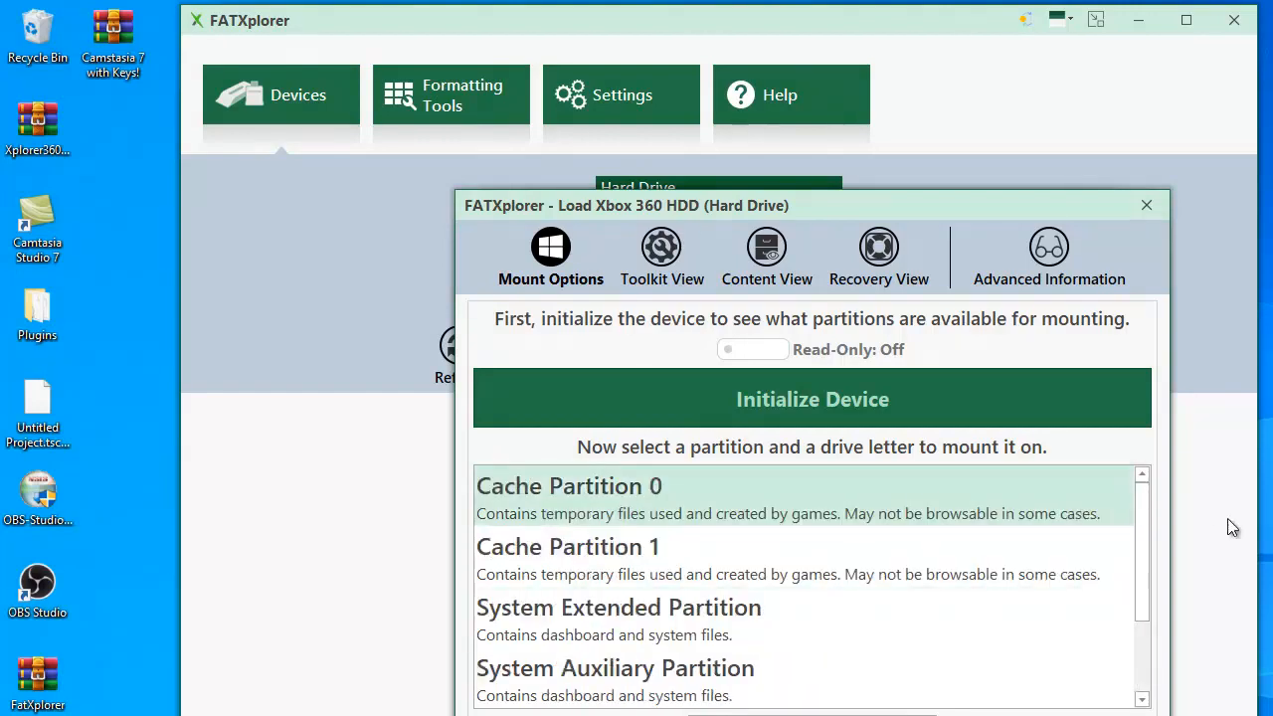
scroll("down", 3)
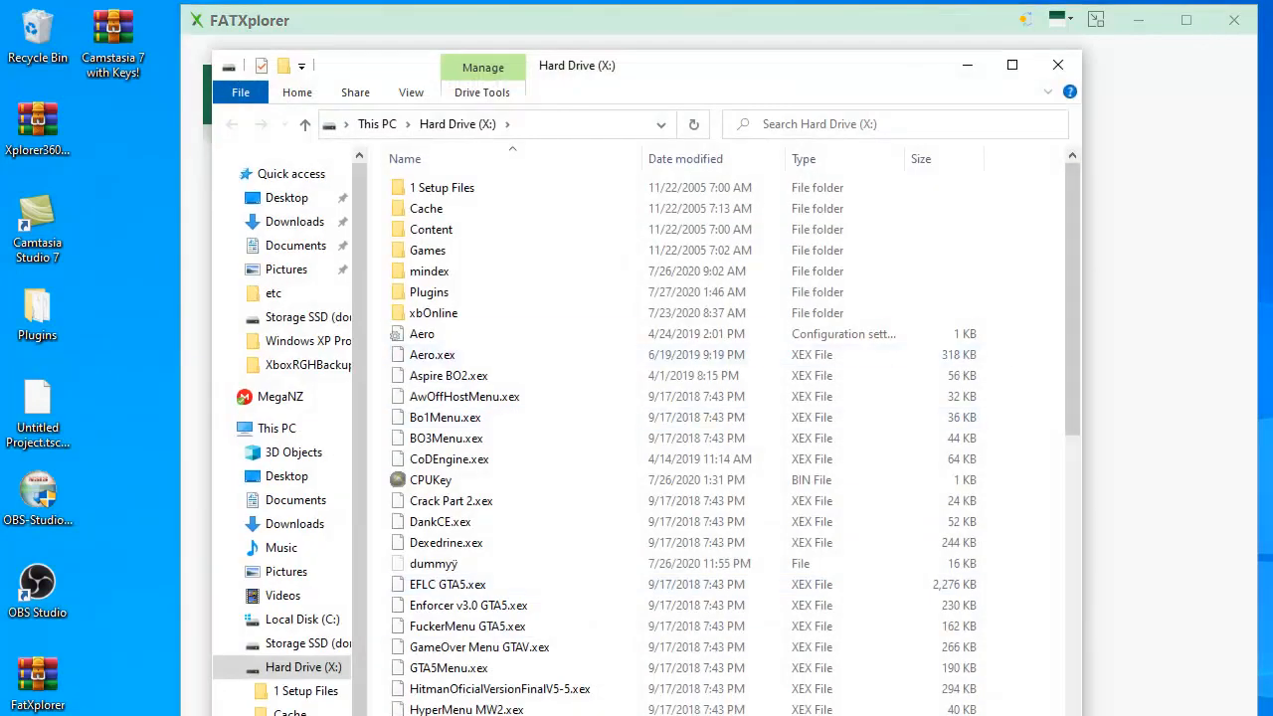
left_click(420, 333)
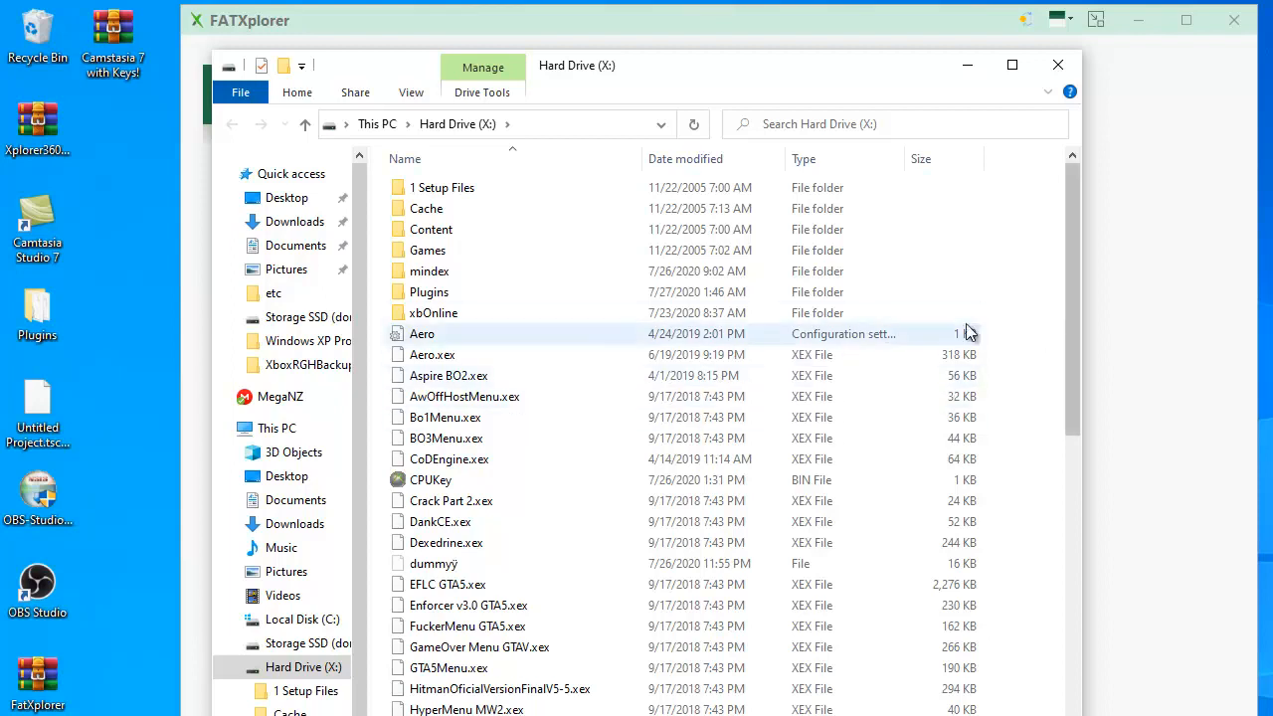
mouse_move(1061, 236)
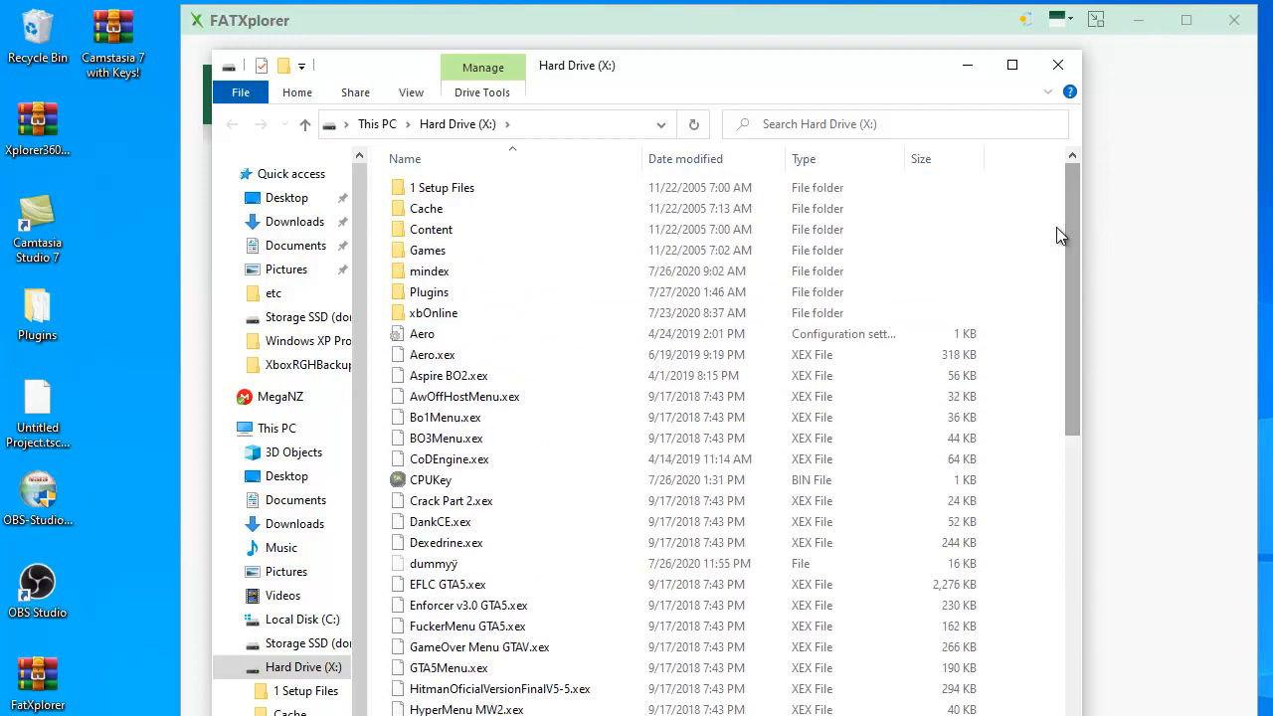